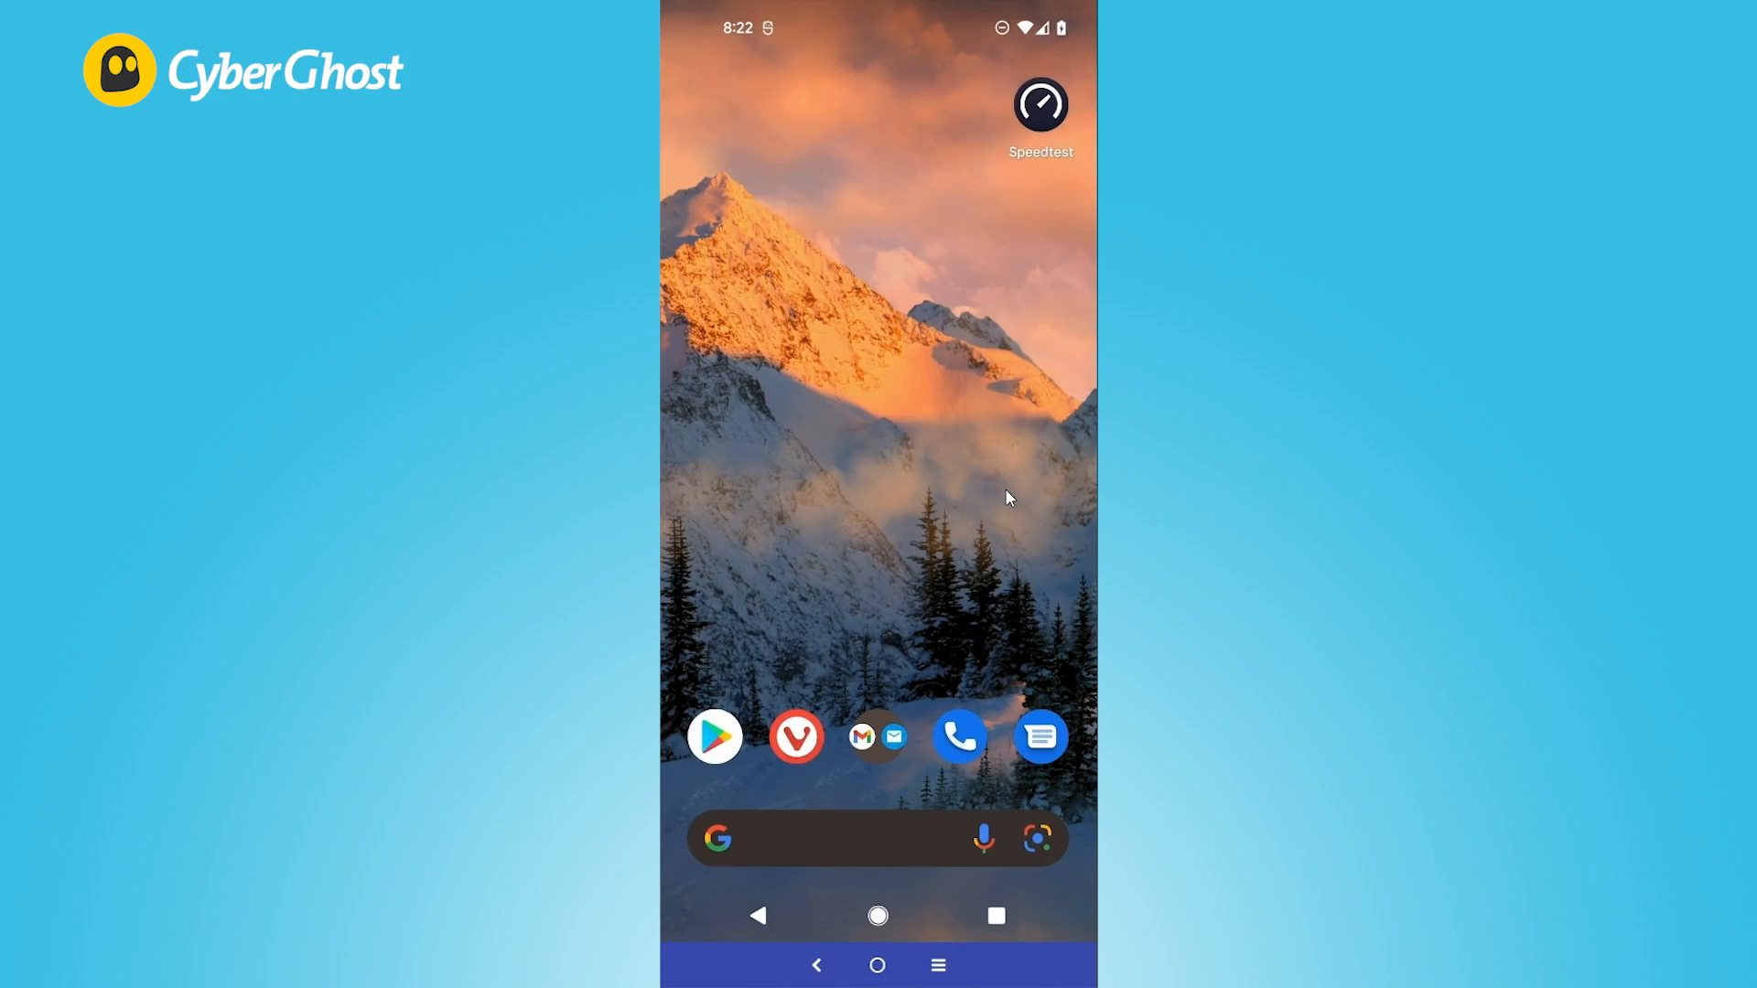
- Search Google Play Store for 'cyberghost' from the recent searches list
click(713, 736)
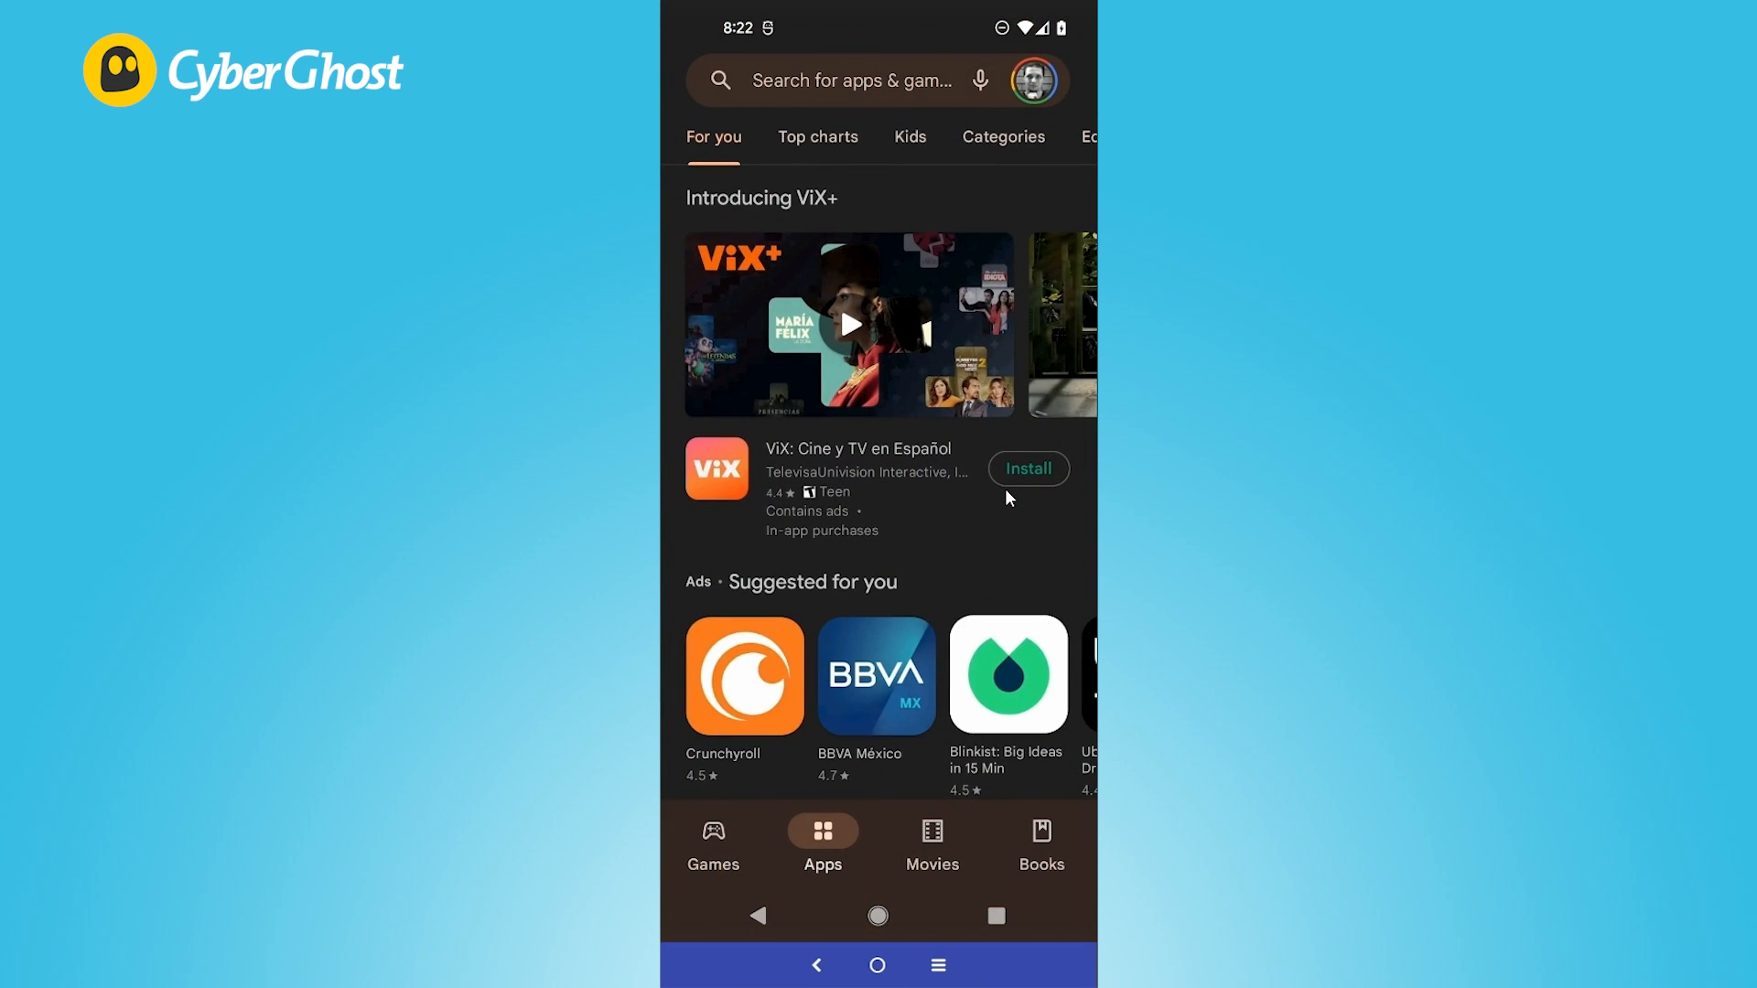
click(851, 78)
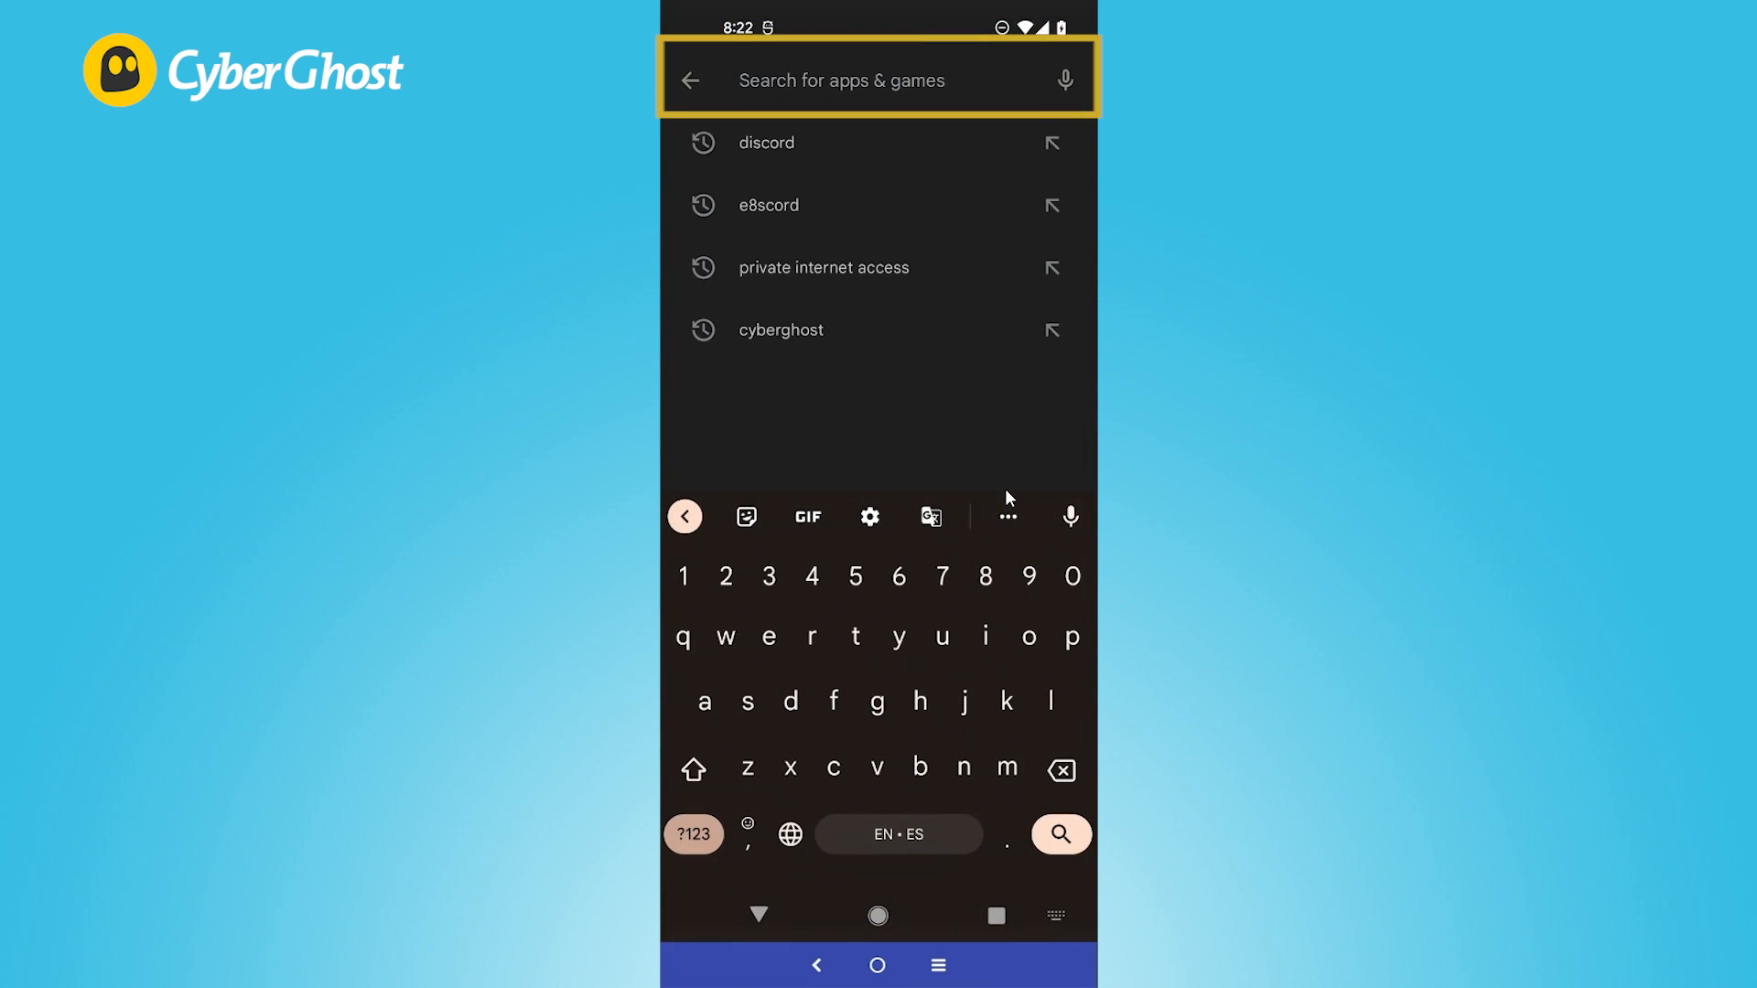
click(780, 330)
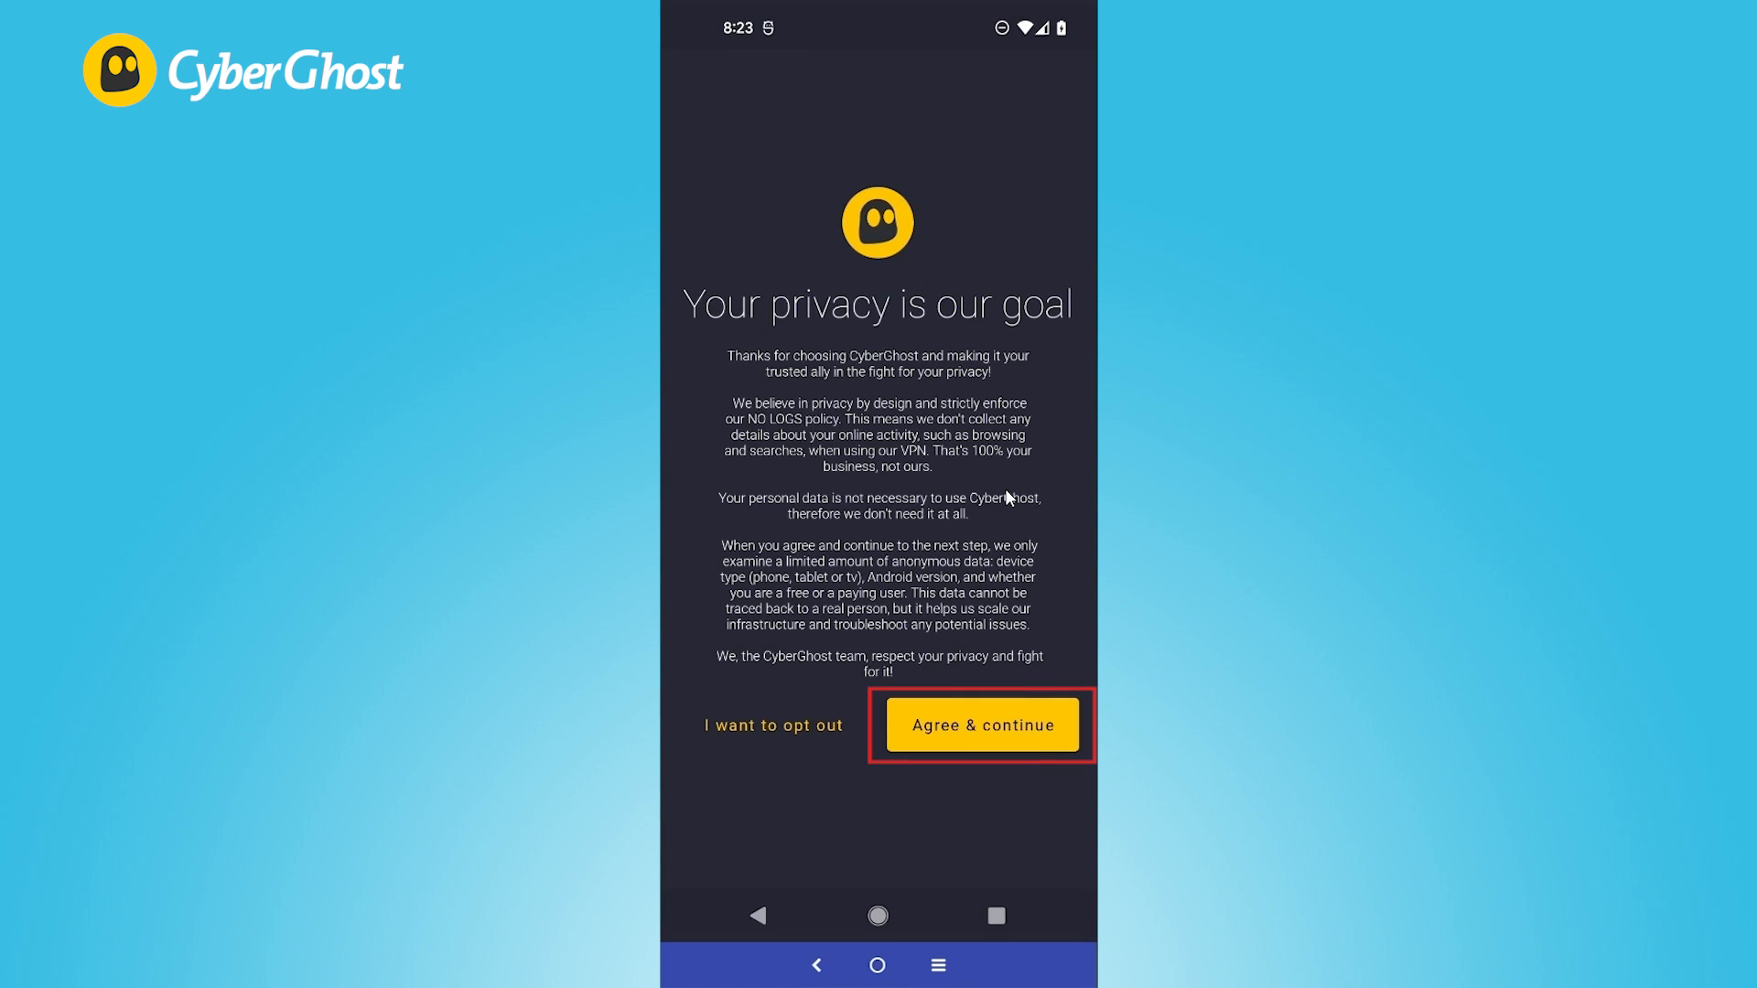
- Agree to the privacy policy and allow CyberGhost's VPN connection request on the phone
click(980, 725)
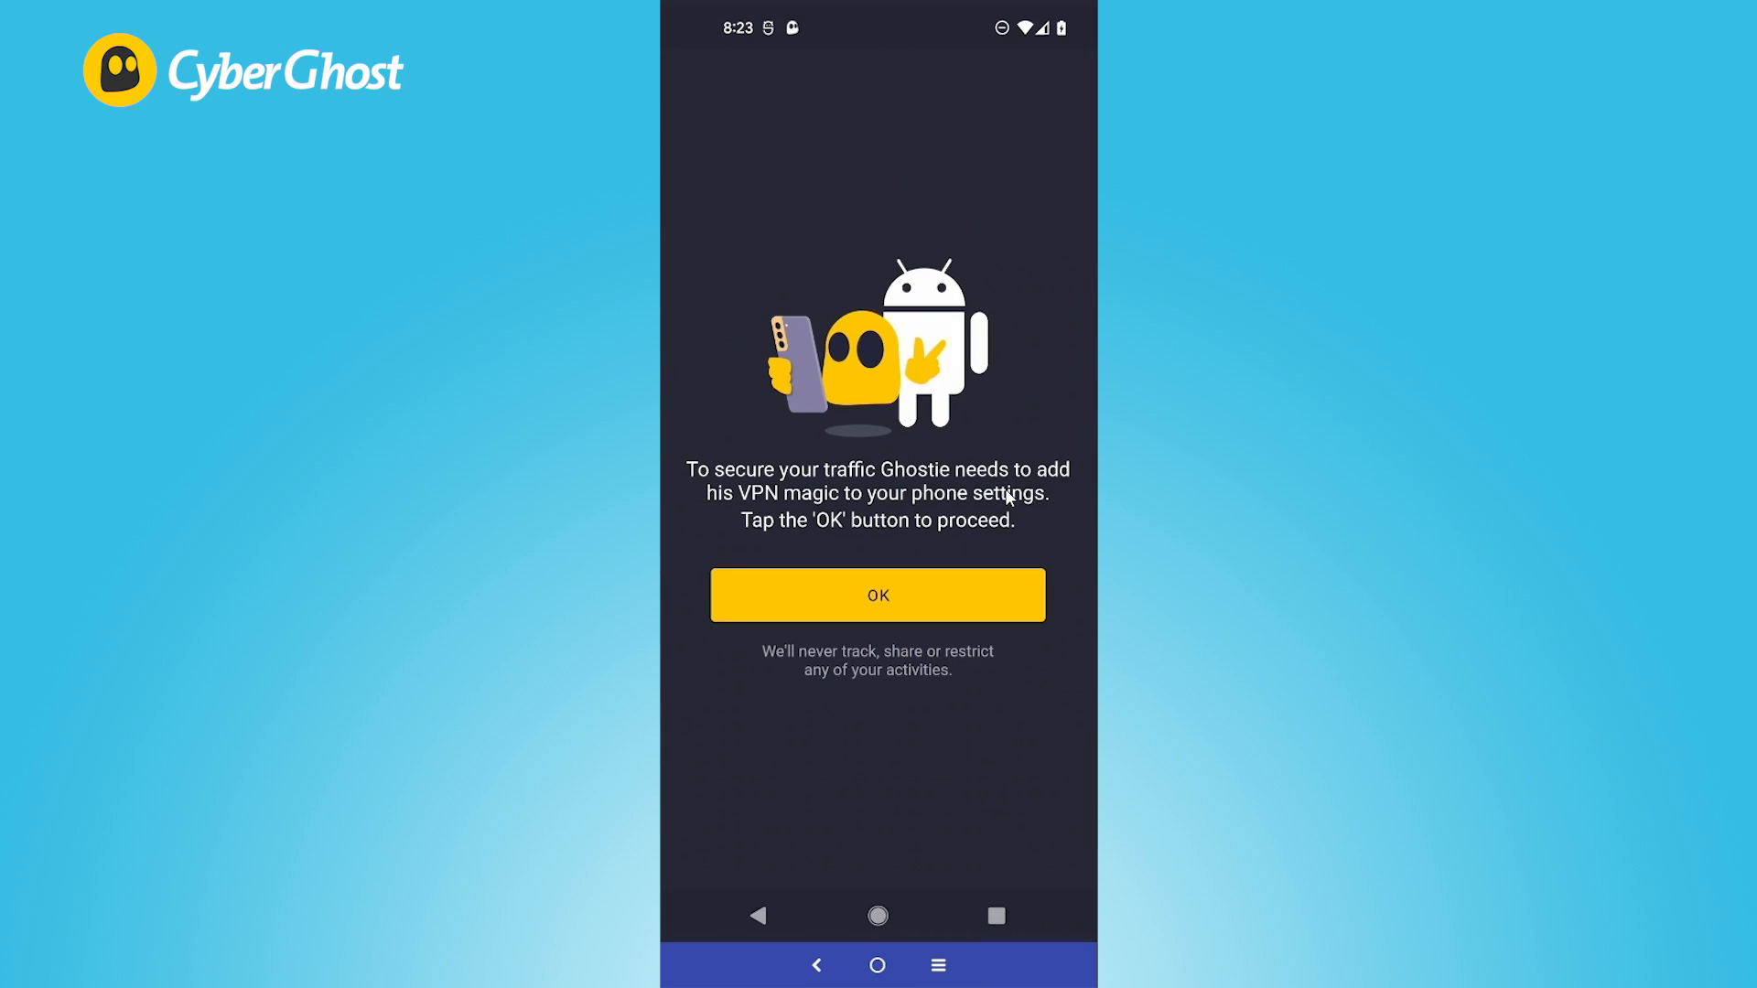
click(877, 595)
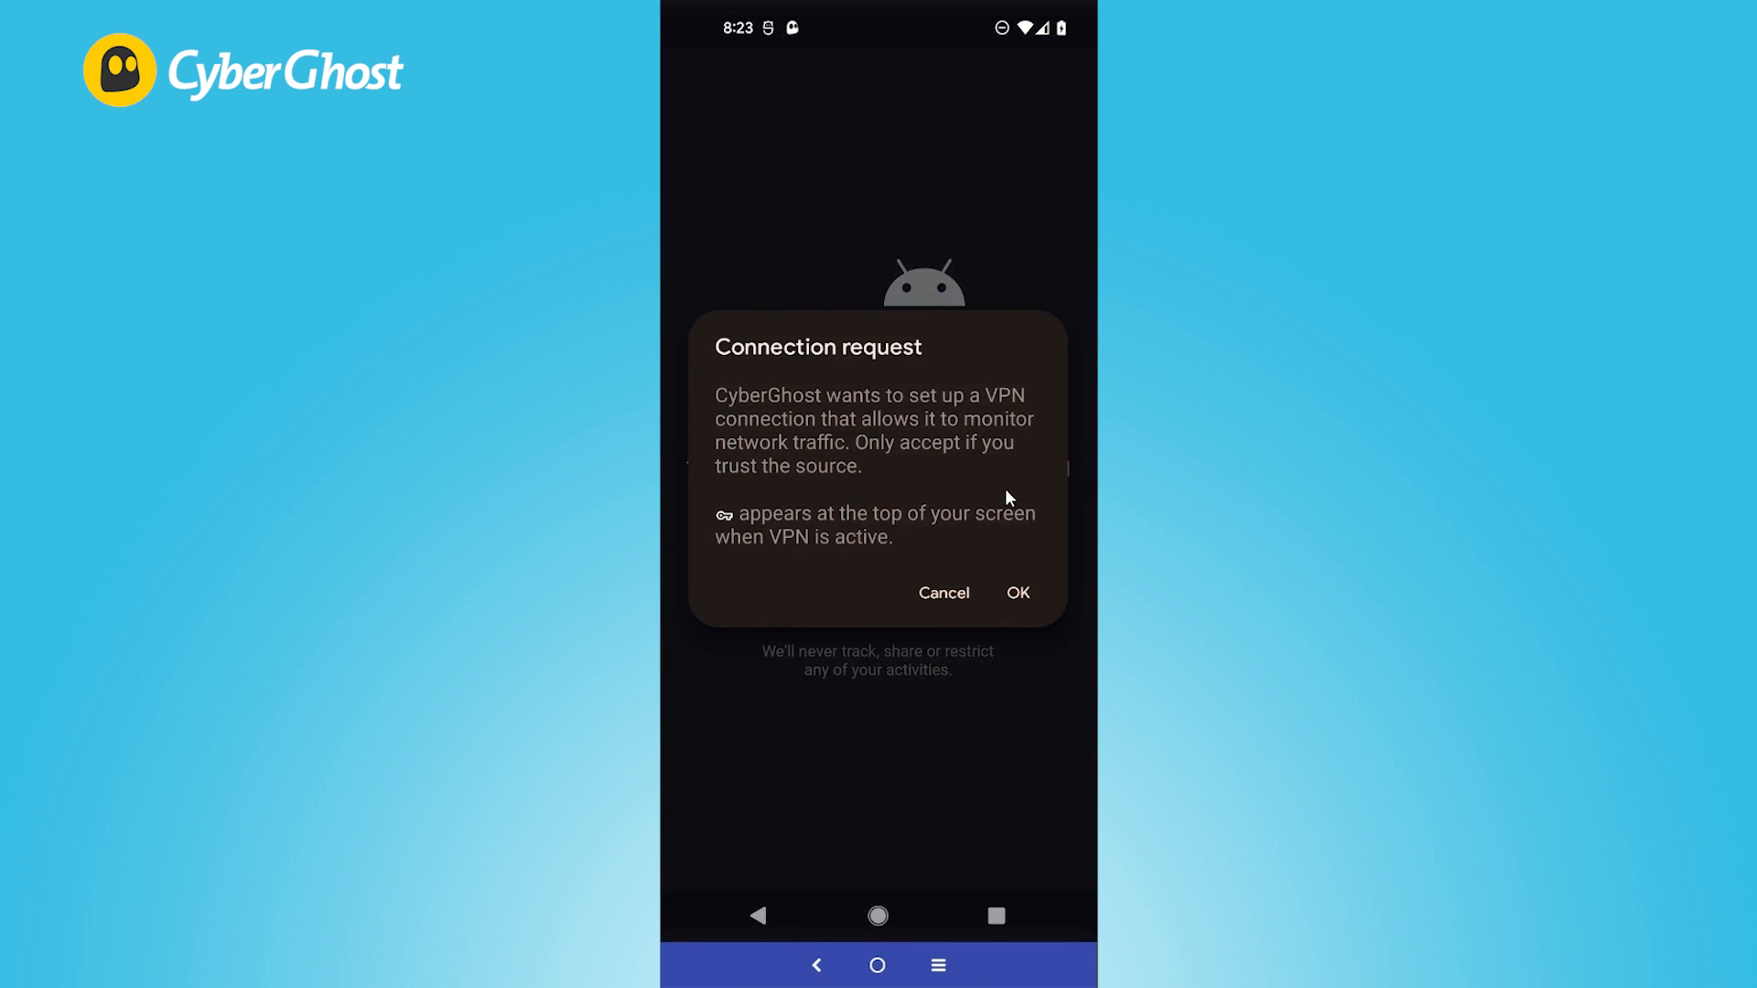
click(1014, 591)
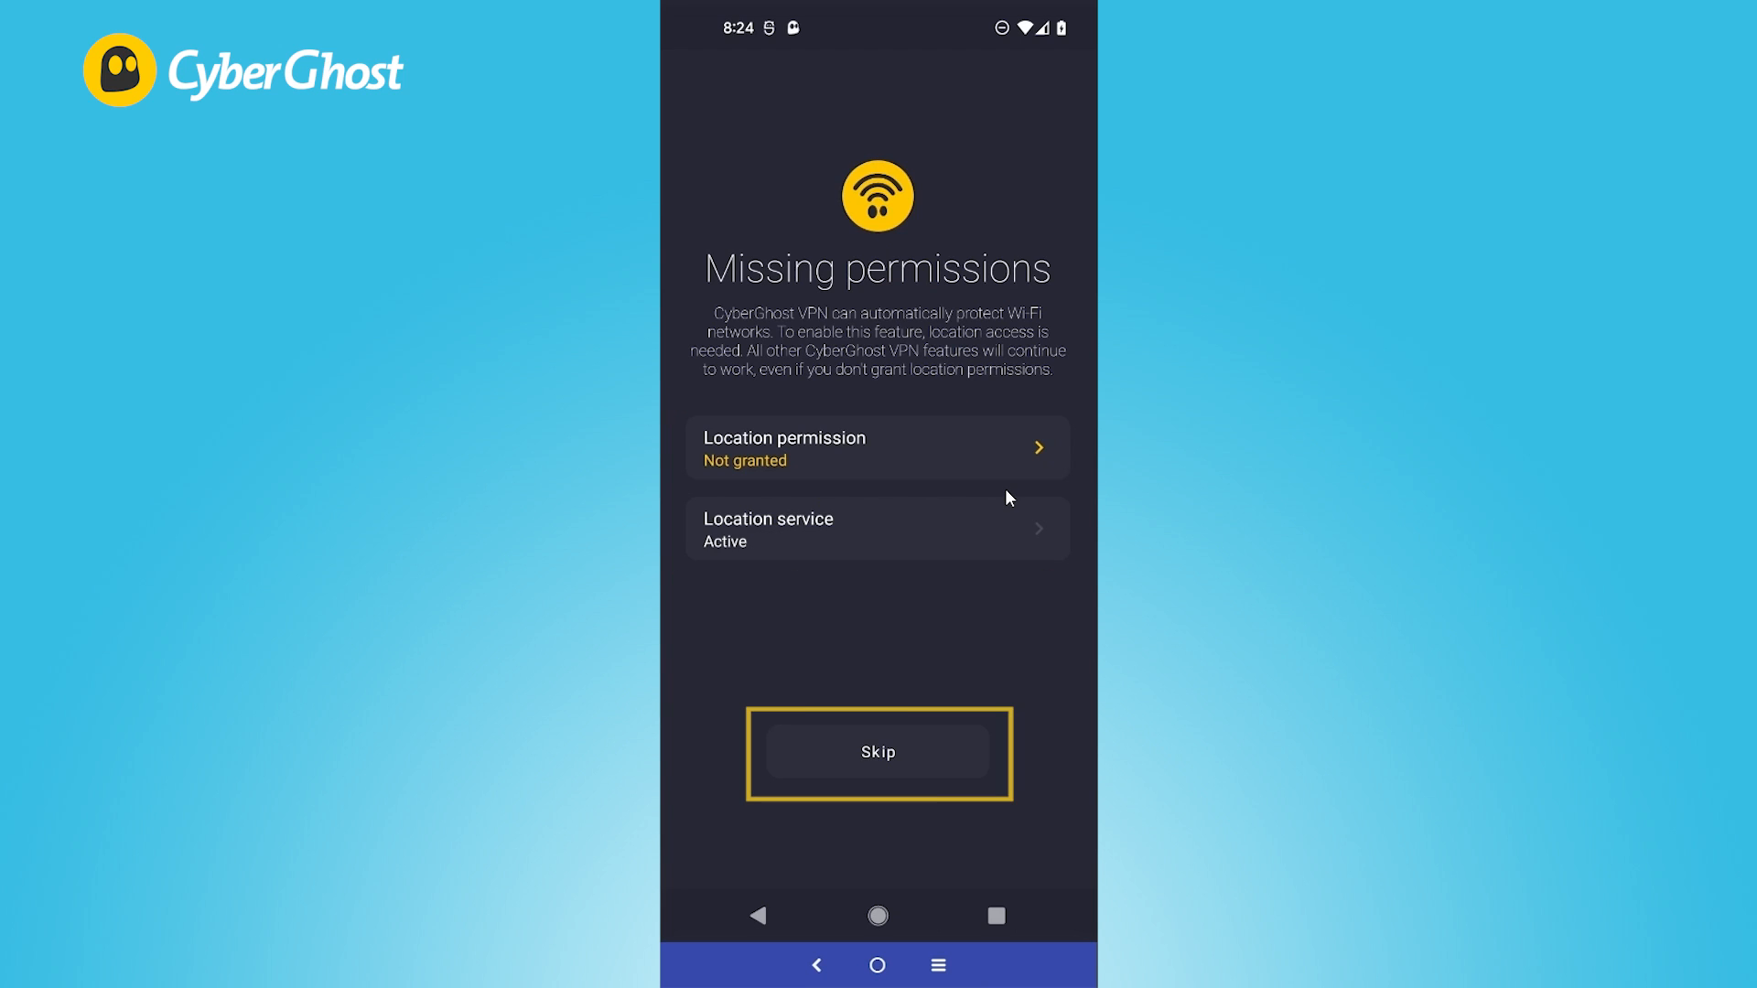
- Skip the location permission and connect the VPN to the Best Location
click(876, 750)
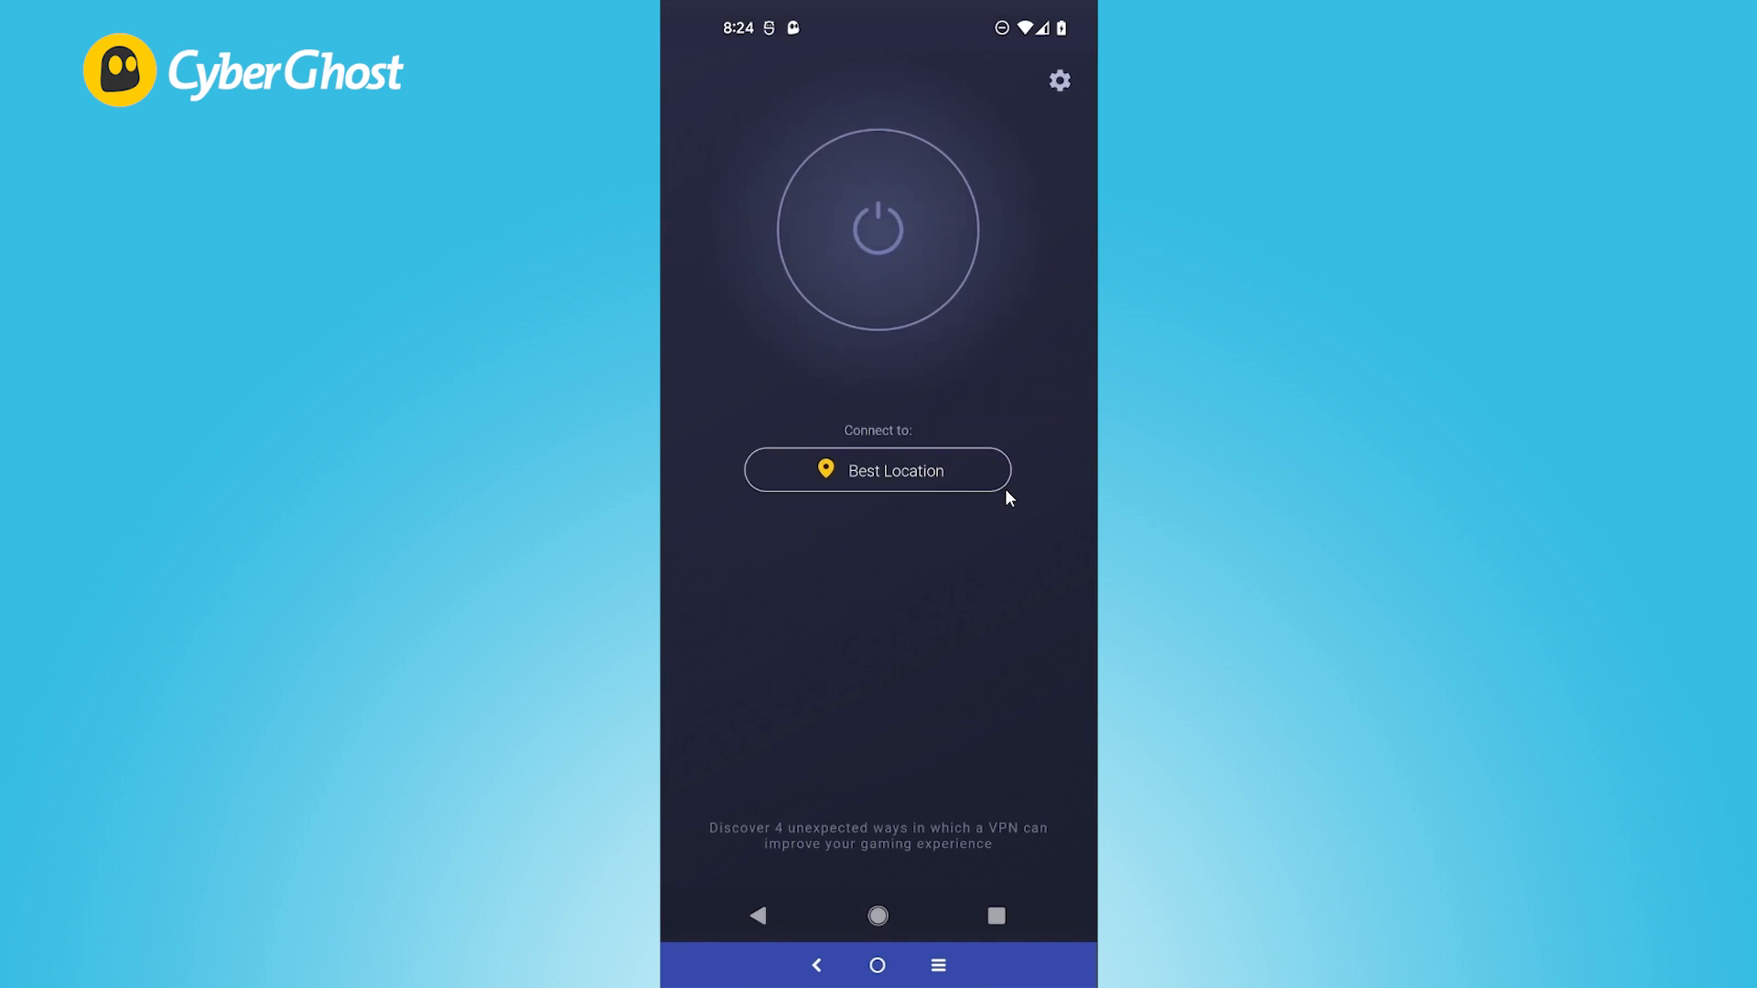
click(877, 470)
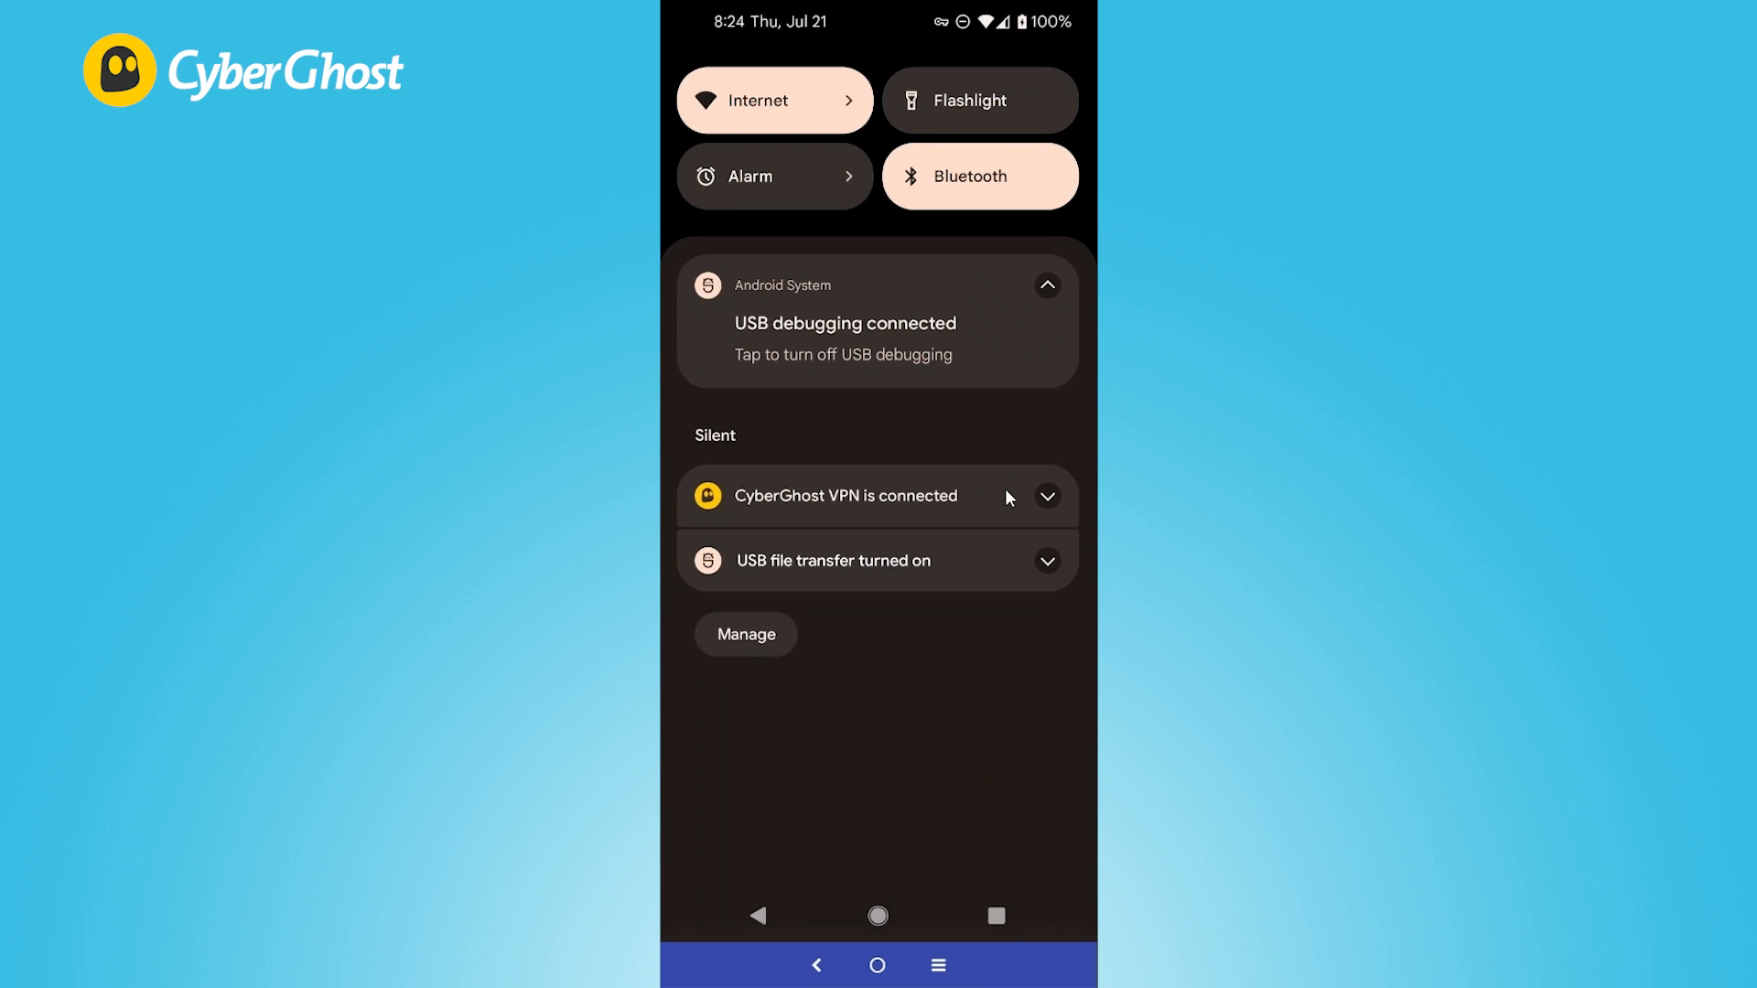
click(877, 496)
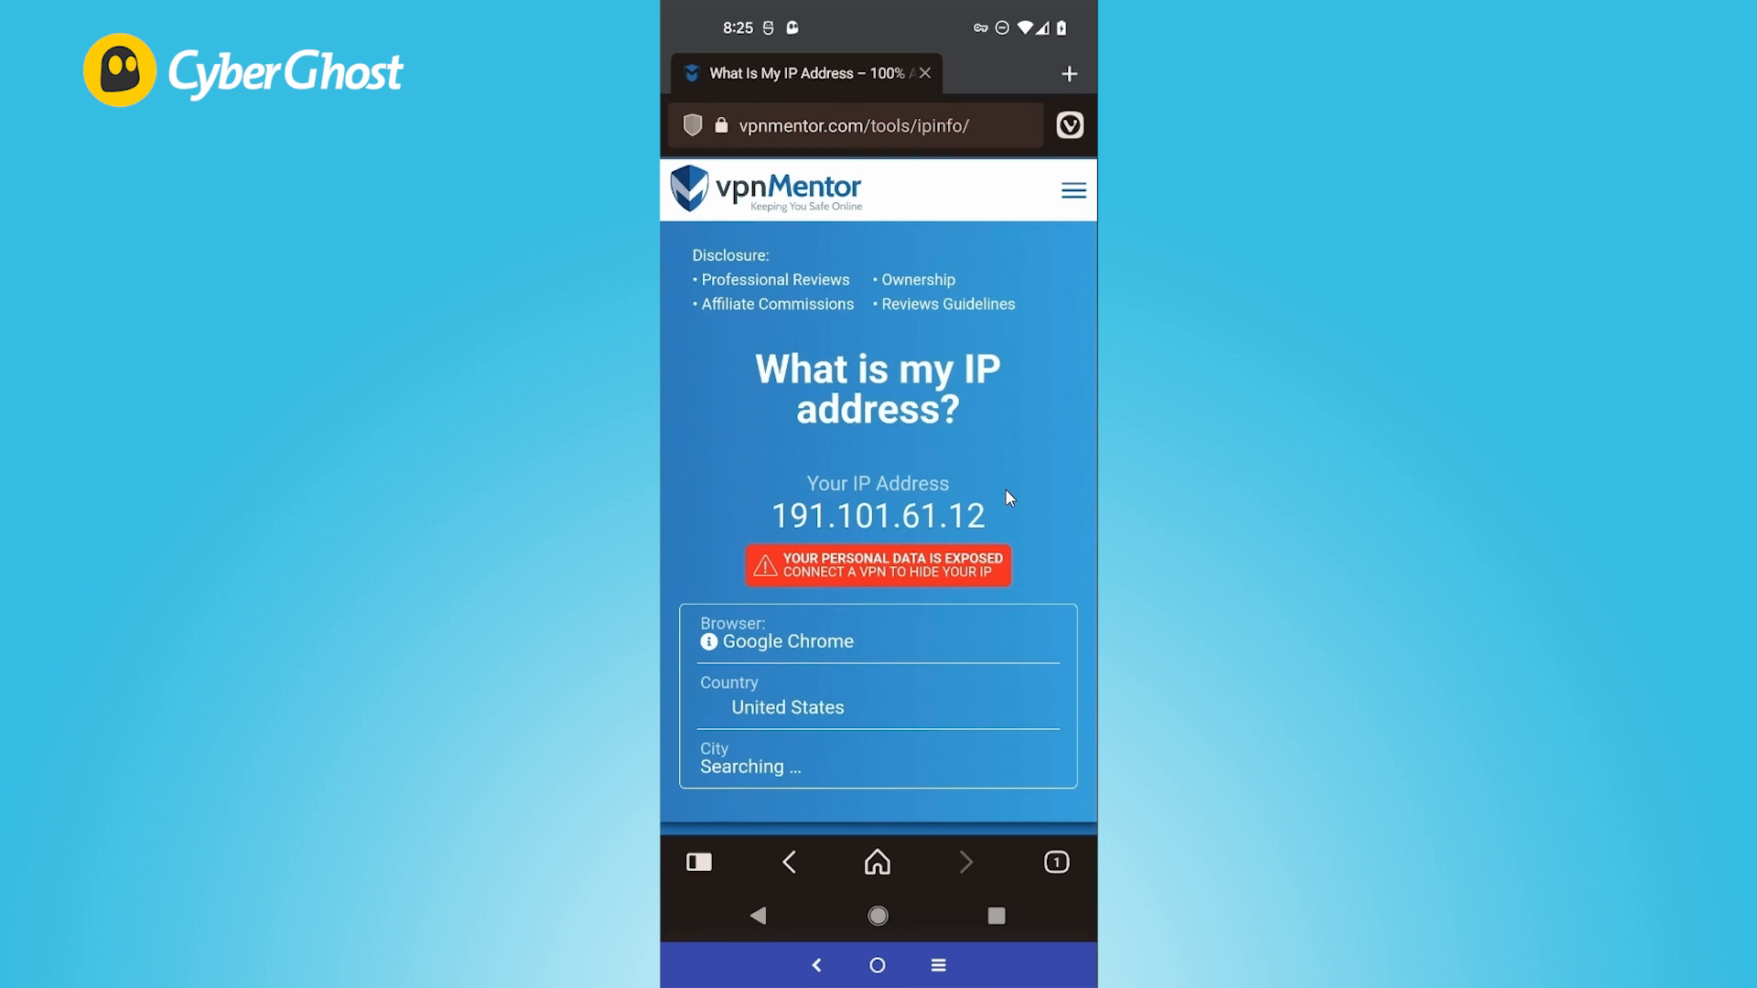
- View vpnMentor's IP info page showing the current IP address located in the United States
click(877, 501)
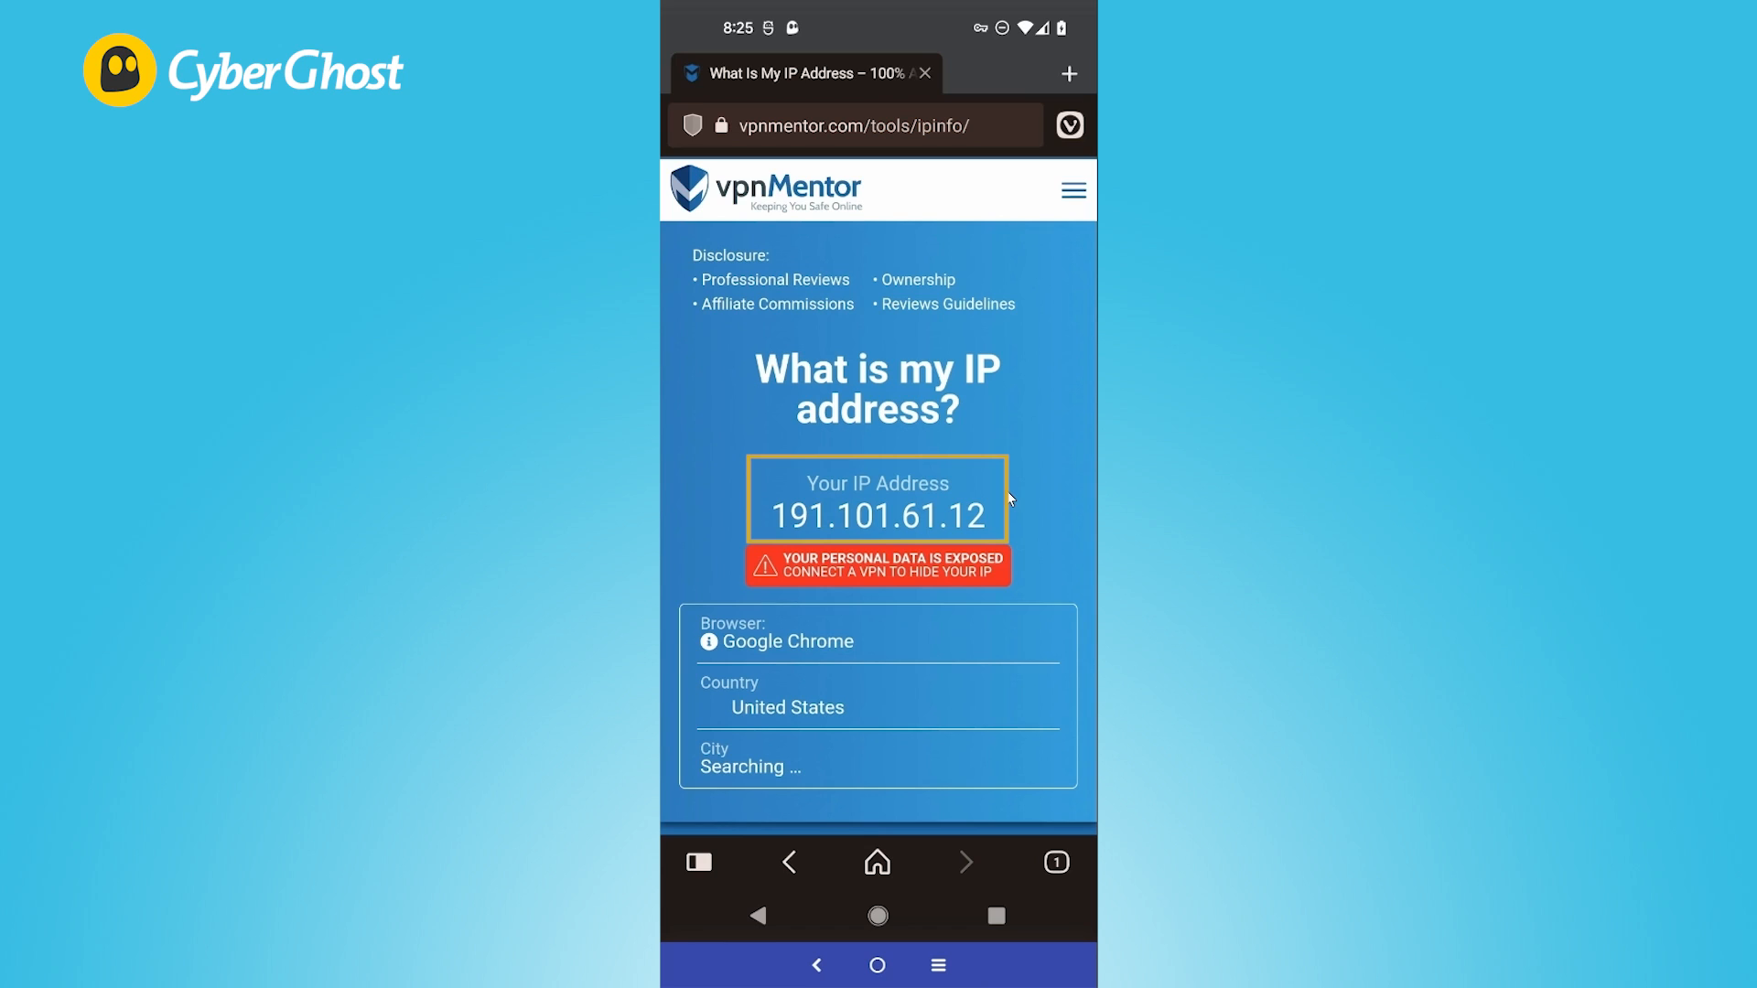